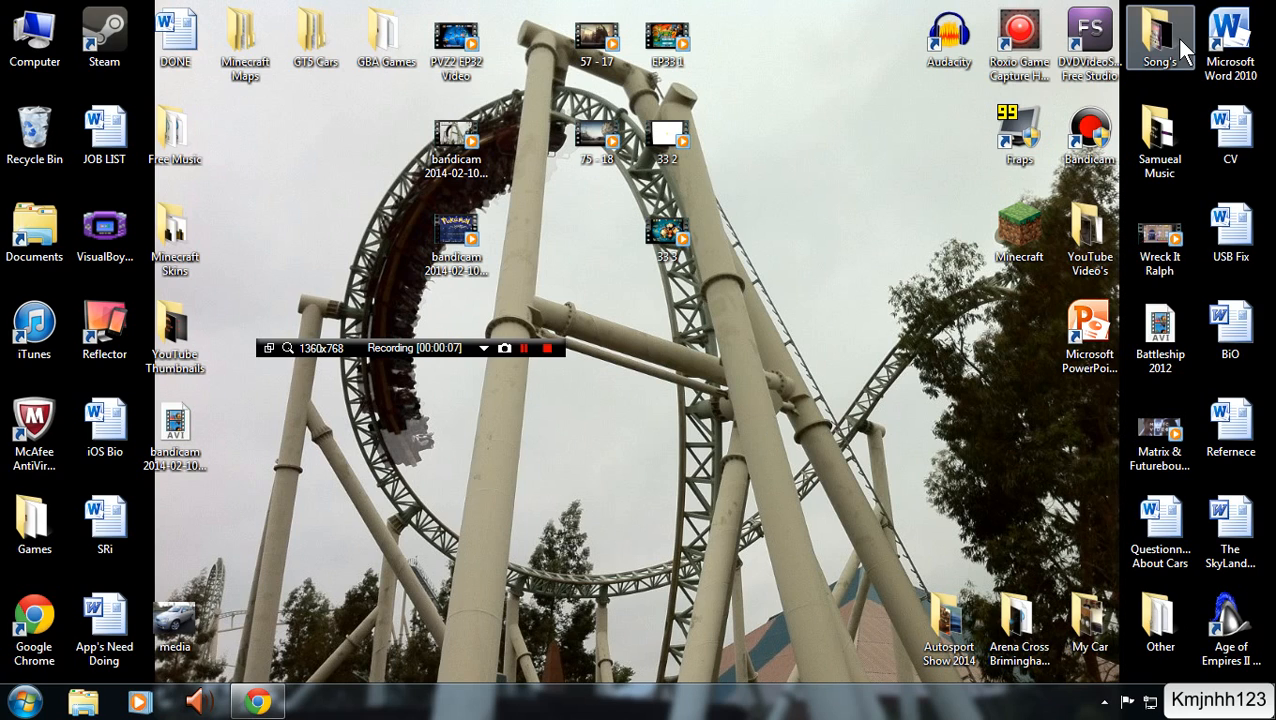
mouse_move(825, 278)
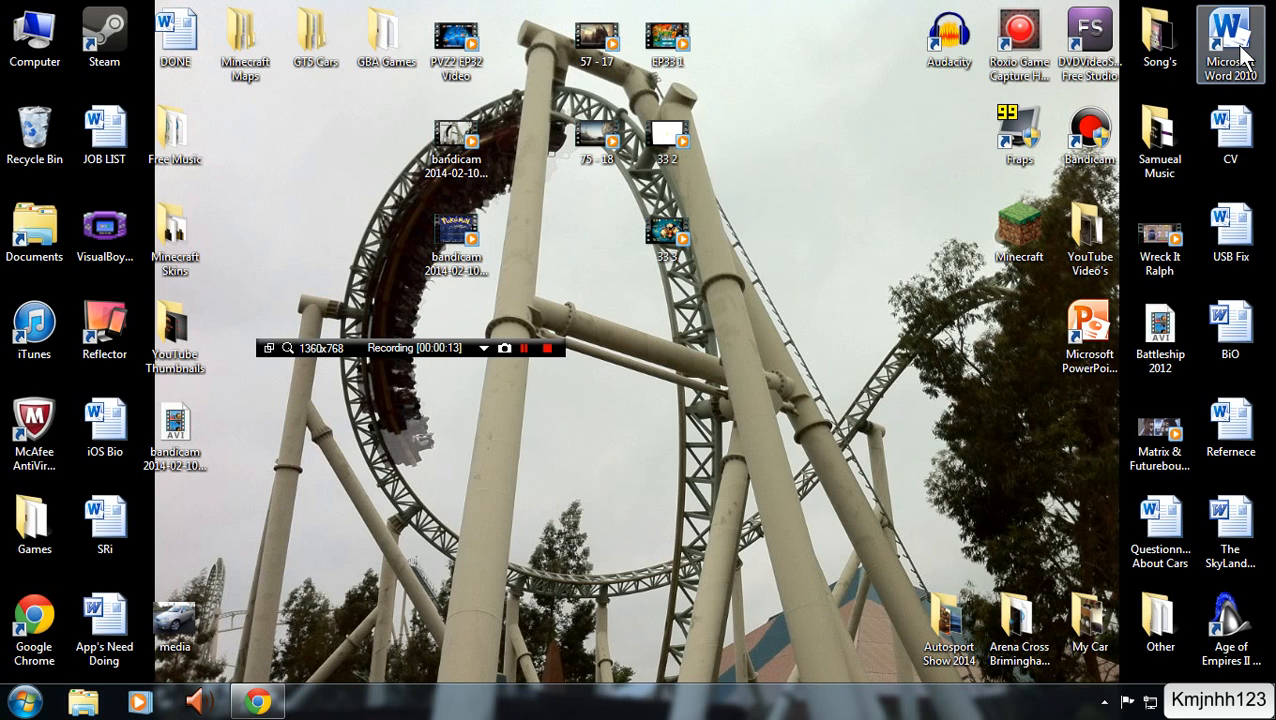
Launch Word 2010, insert a © symbol from the Symbol gallery and select it.
double_click(1231, 40)
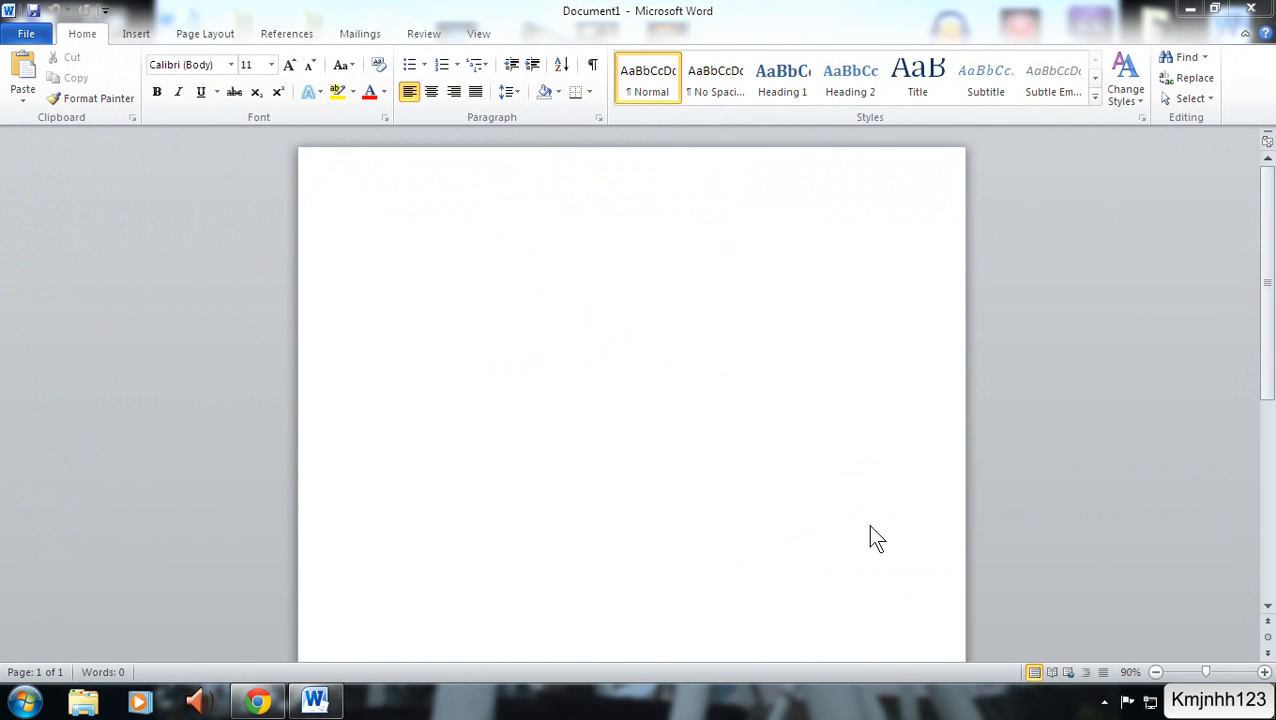
click(135, 33)
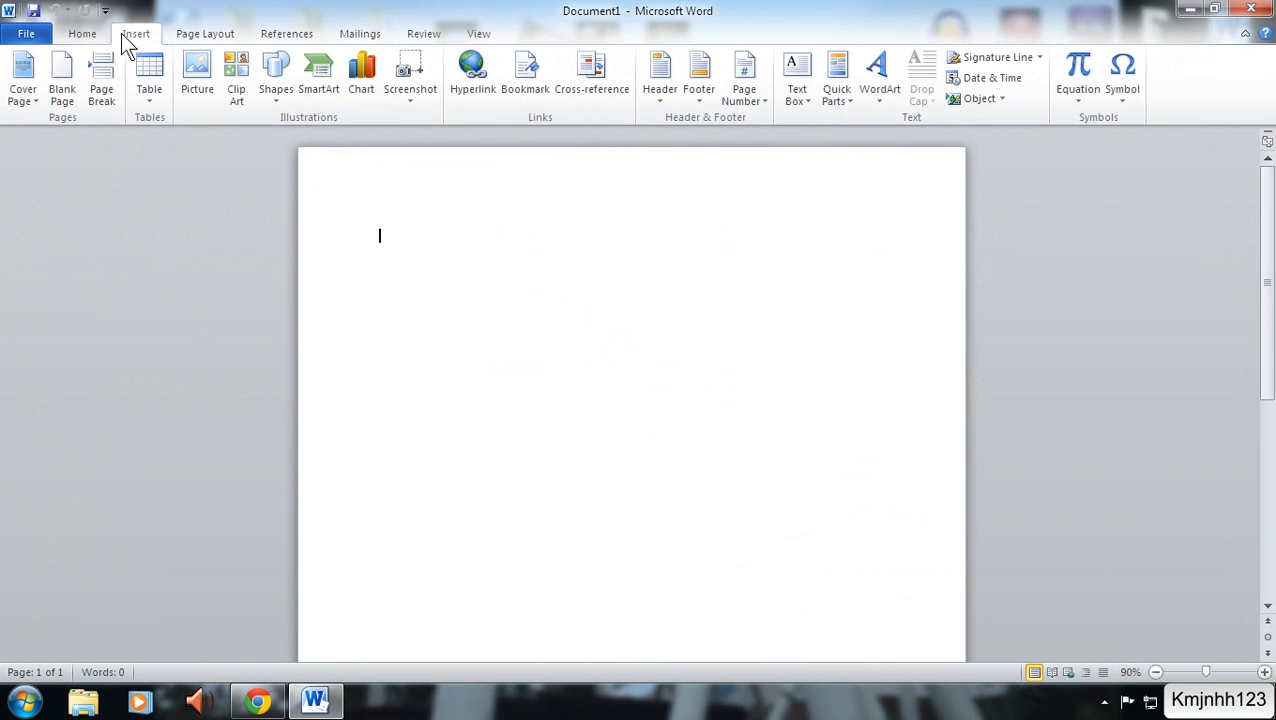
click(1122, 75)
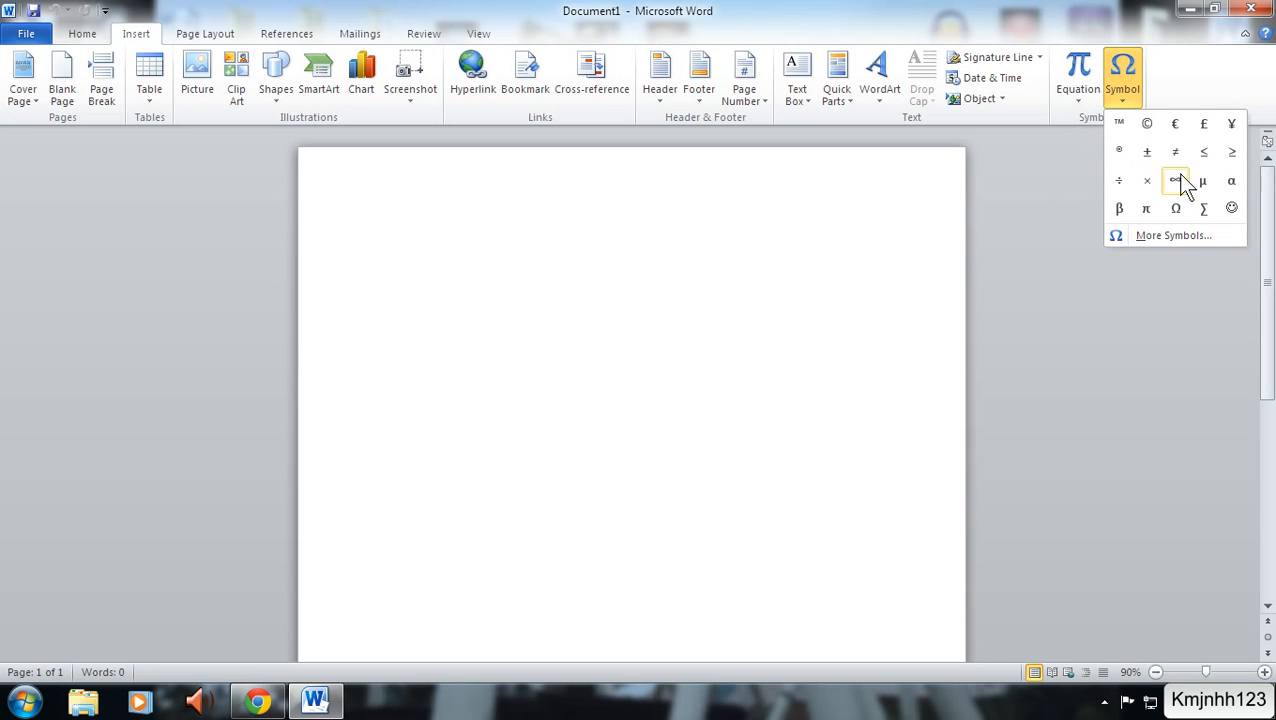
click(1147, 124)
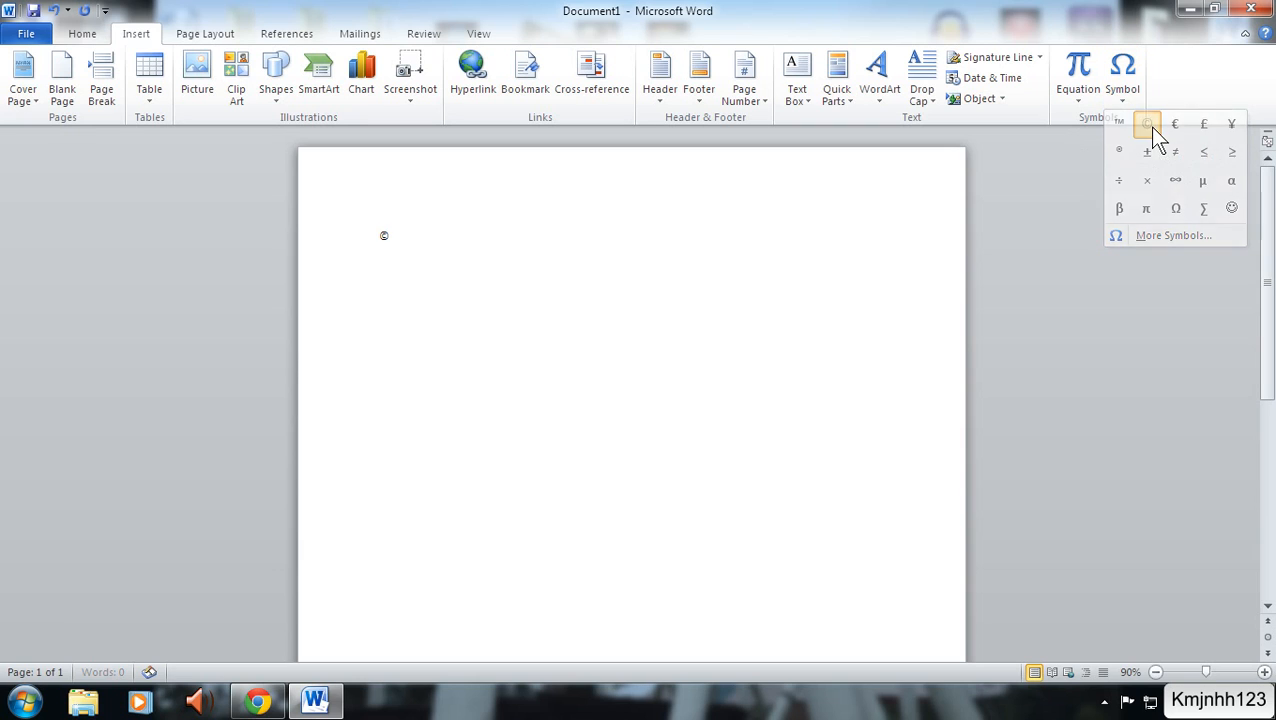
click(1147, 124)
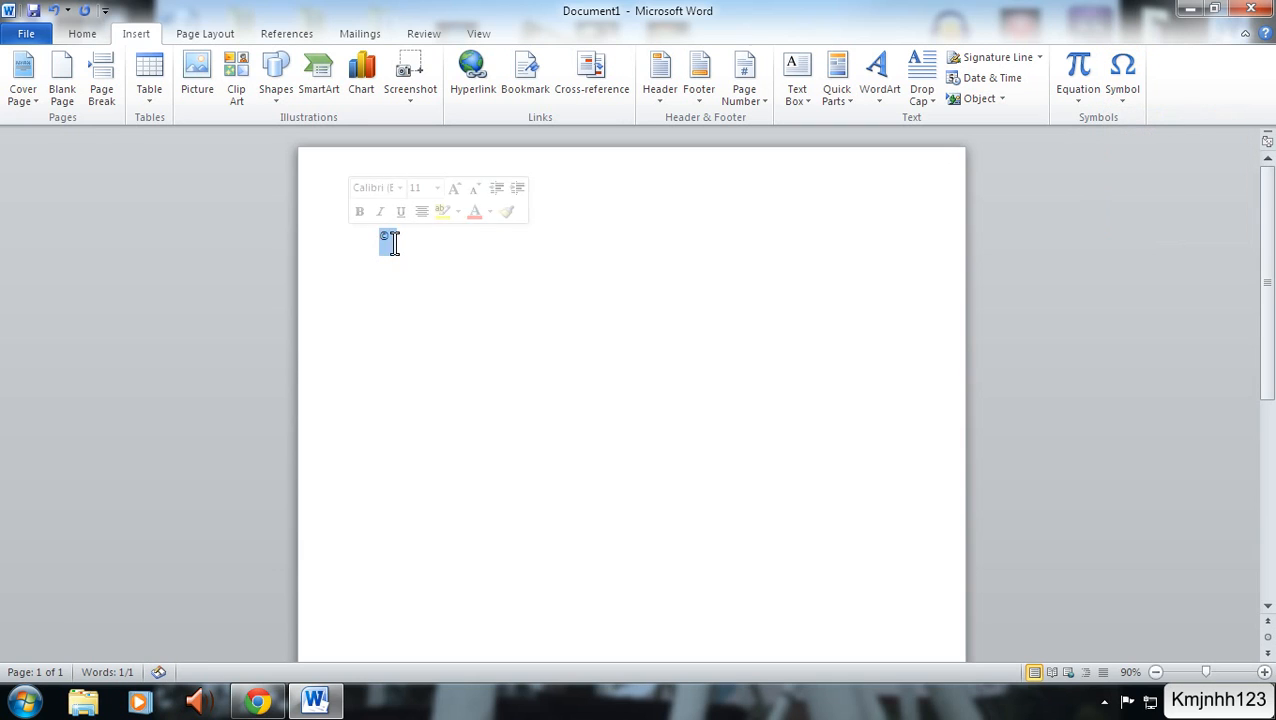
click(82, 33)
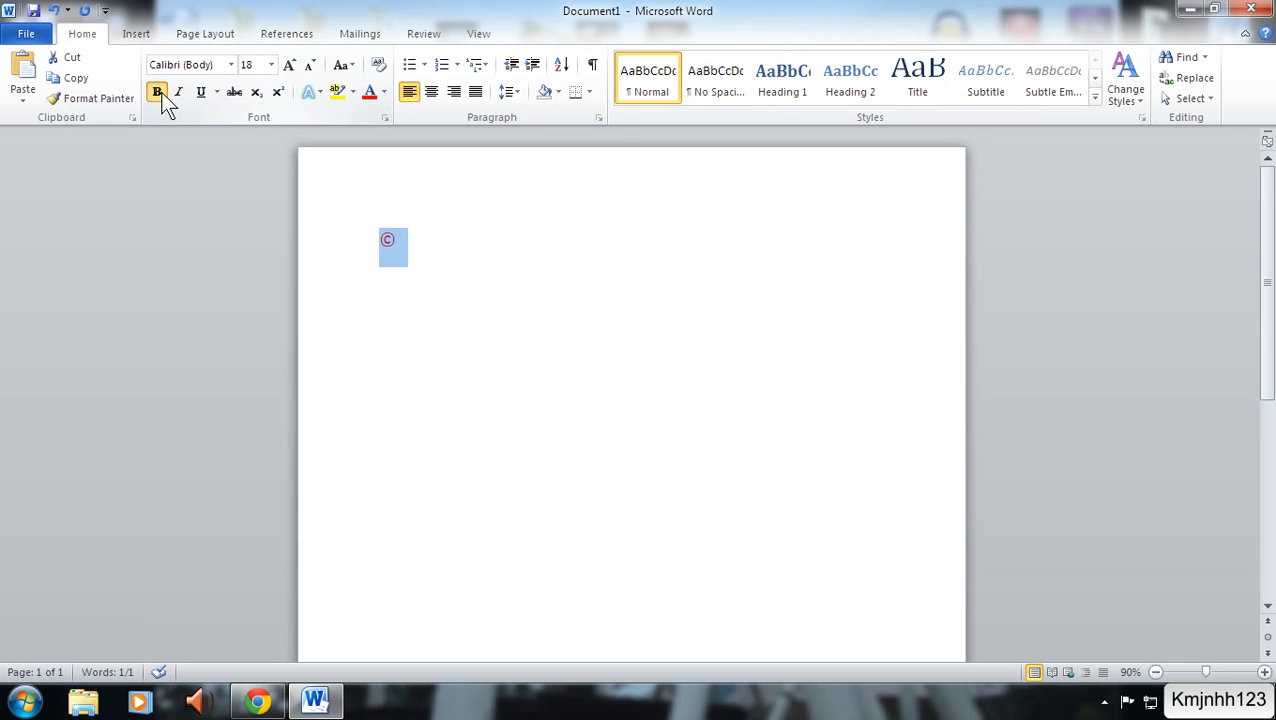
Bold the © symbol and insert a ™ symbol on a lower line.
click(201, 91)
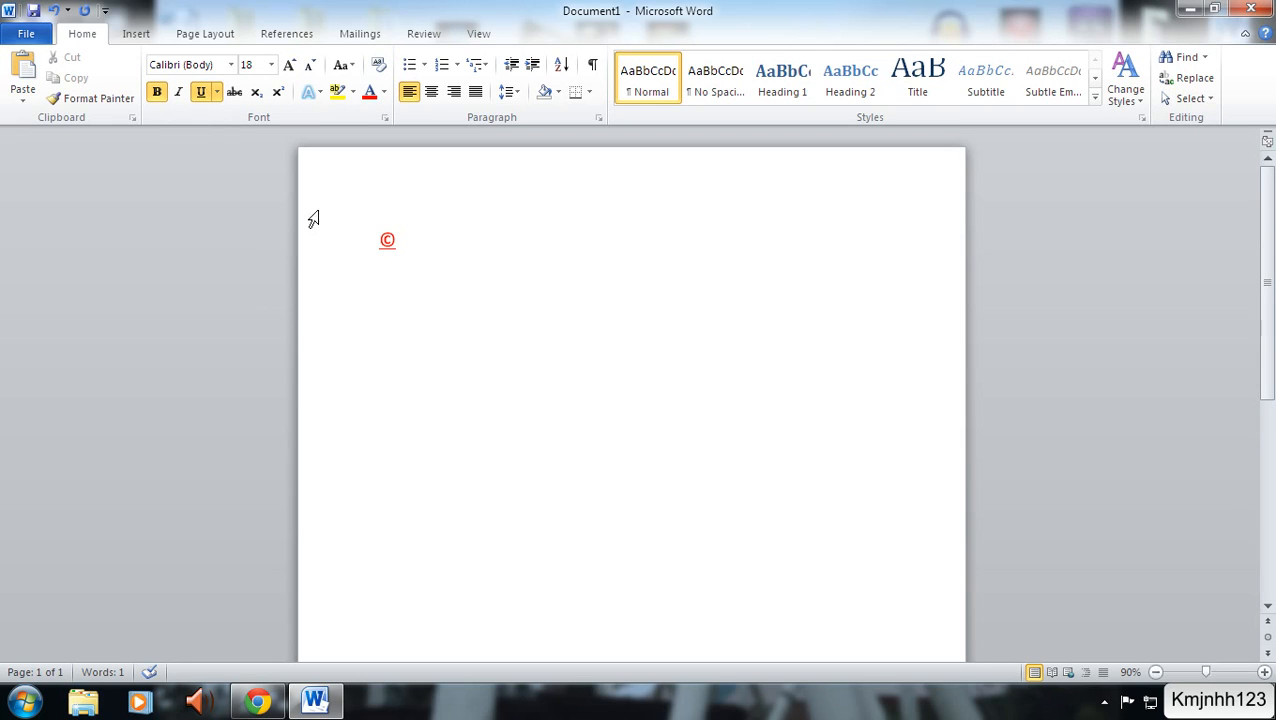
mouse_move(136, 33)
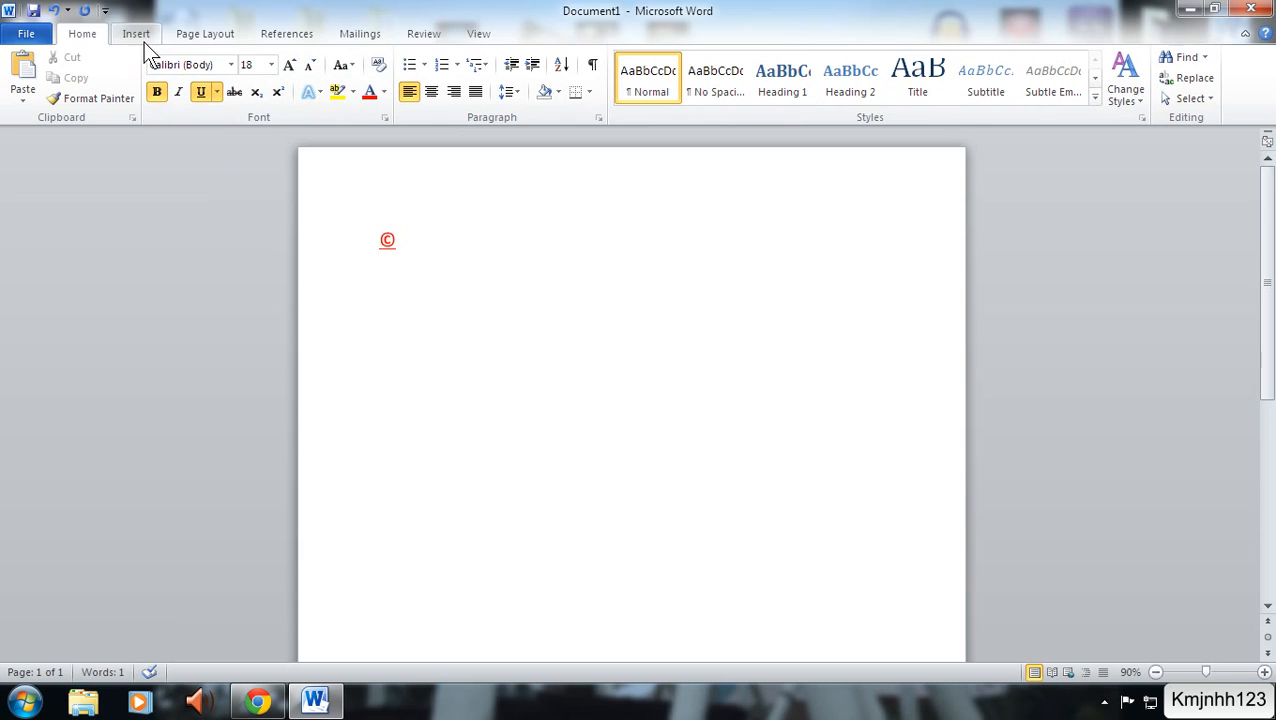
click(136, 33)
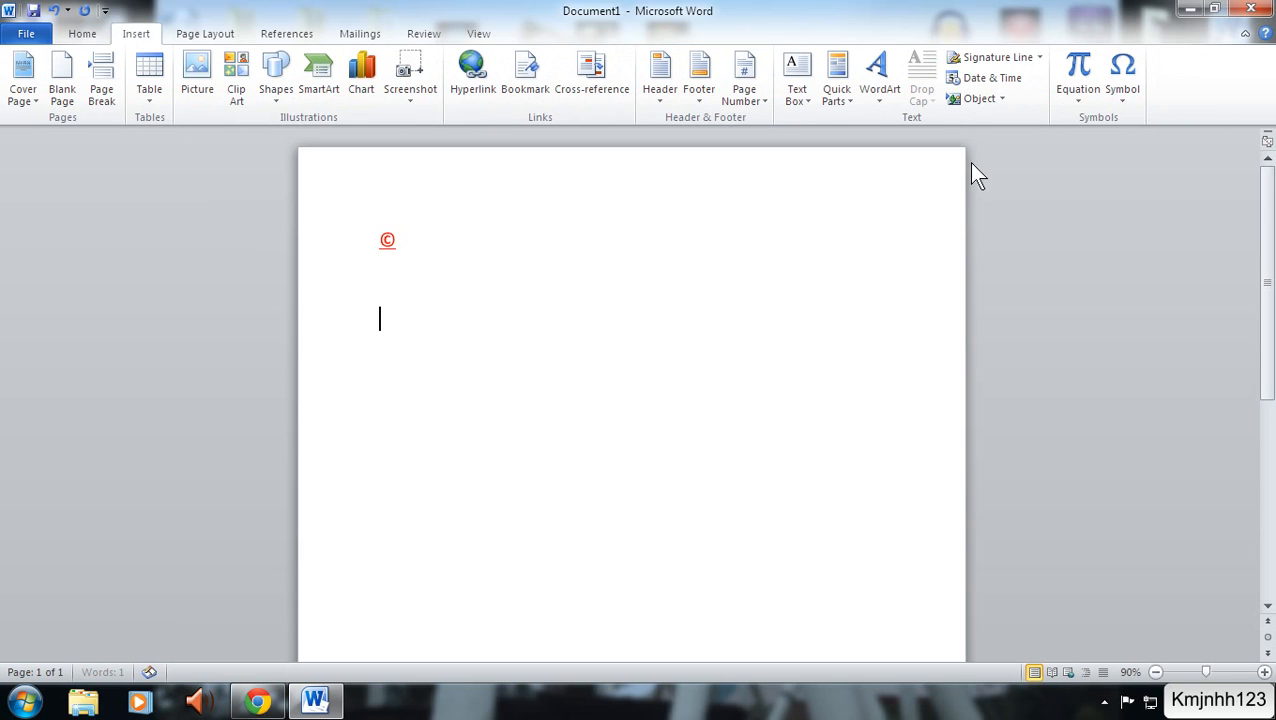
click(1122, 75)
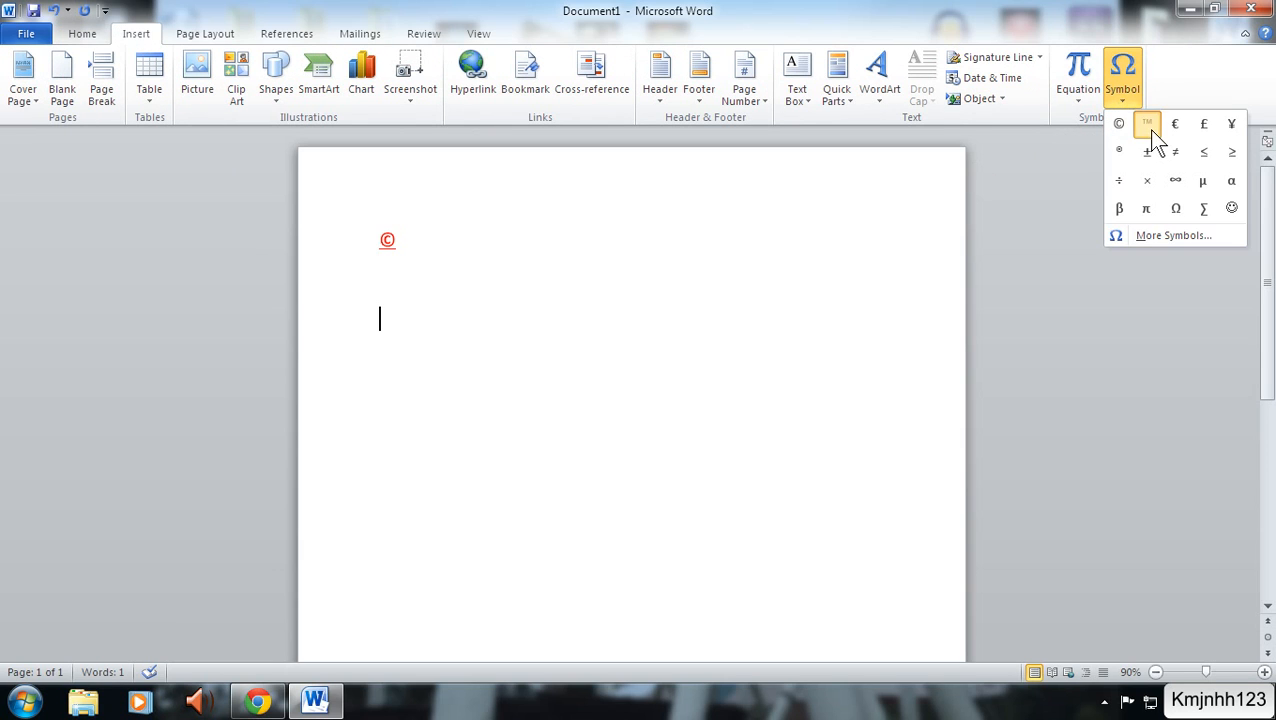
click(1147, 123)
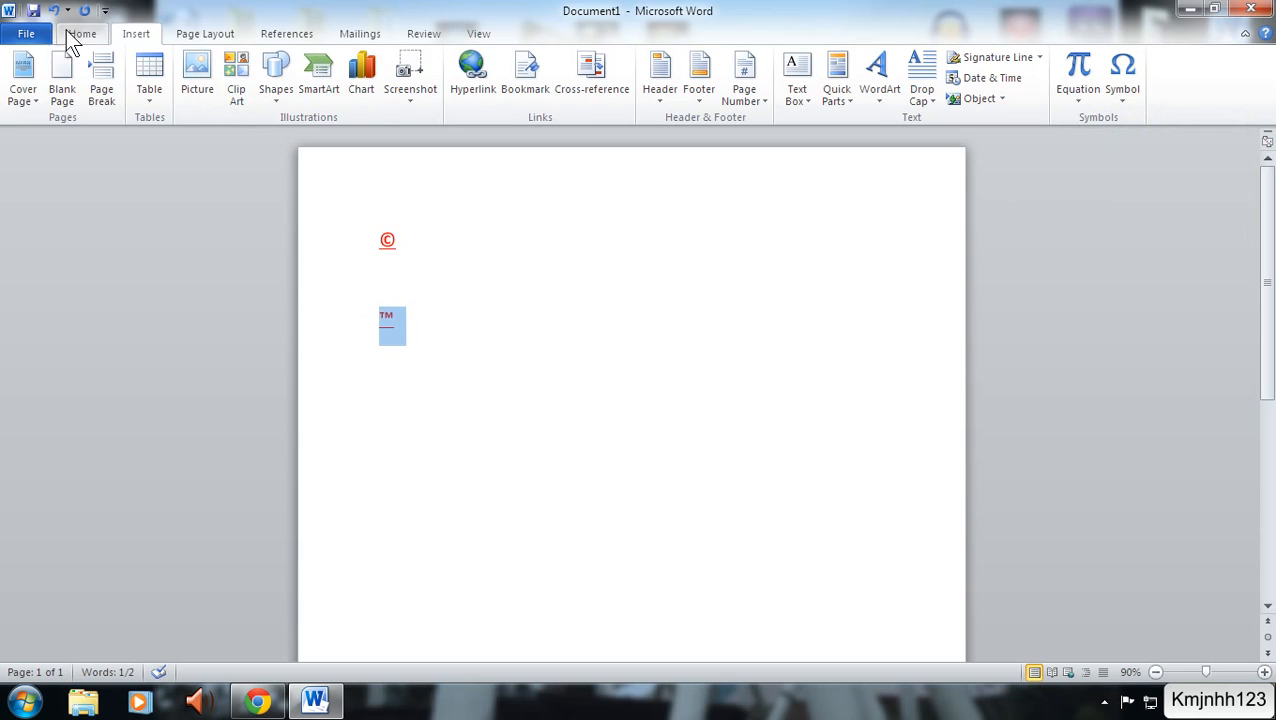
click(82, 33)
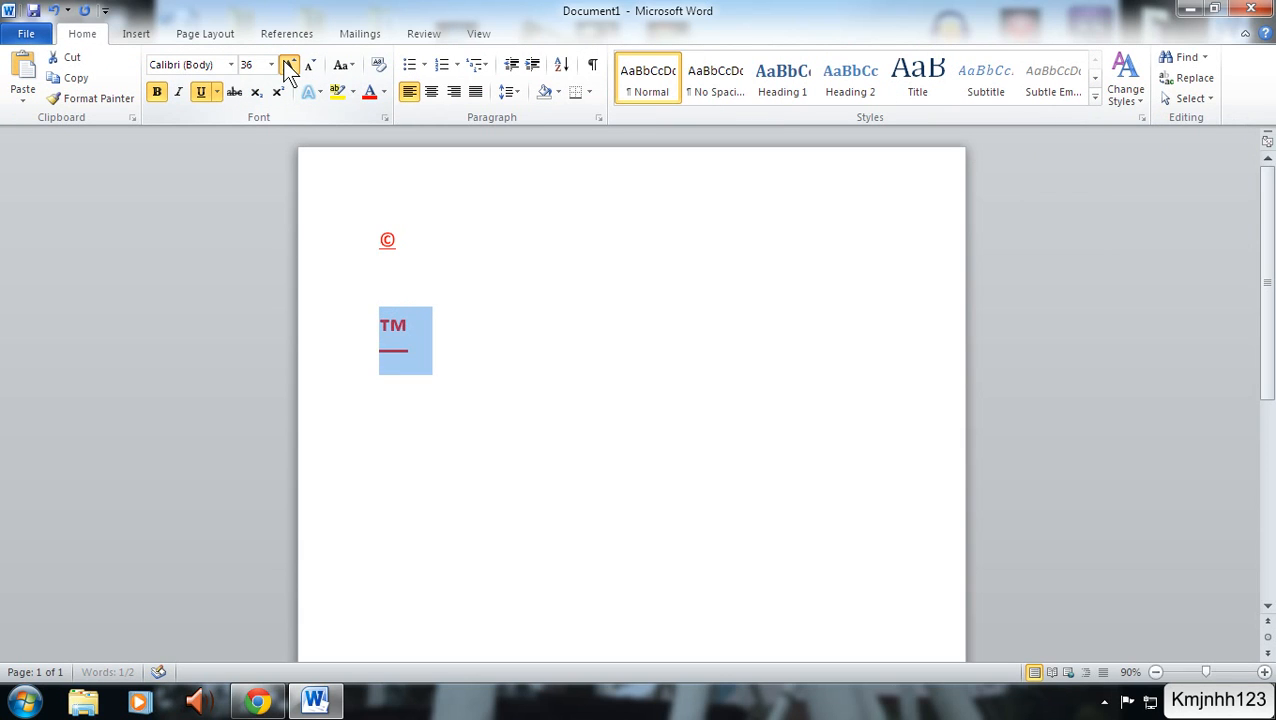
Grow the ™ symbol's font size and set its font color to black.
click(216, 91)
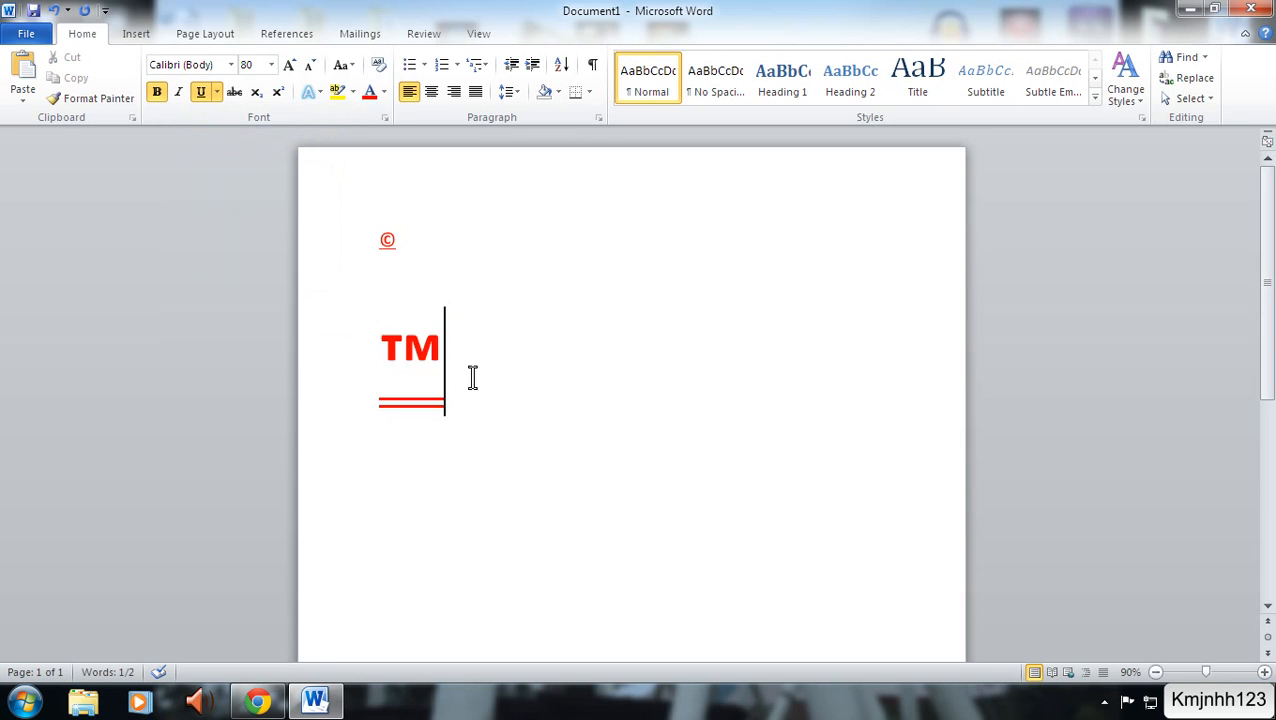
click(381, 91)
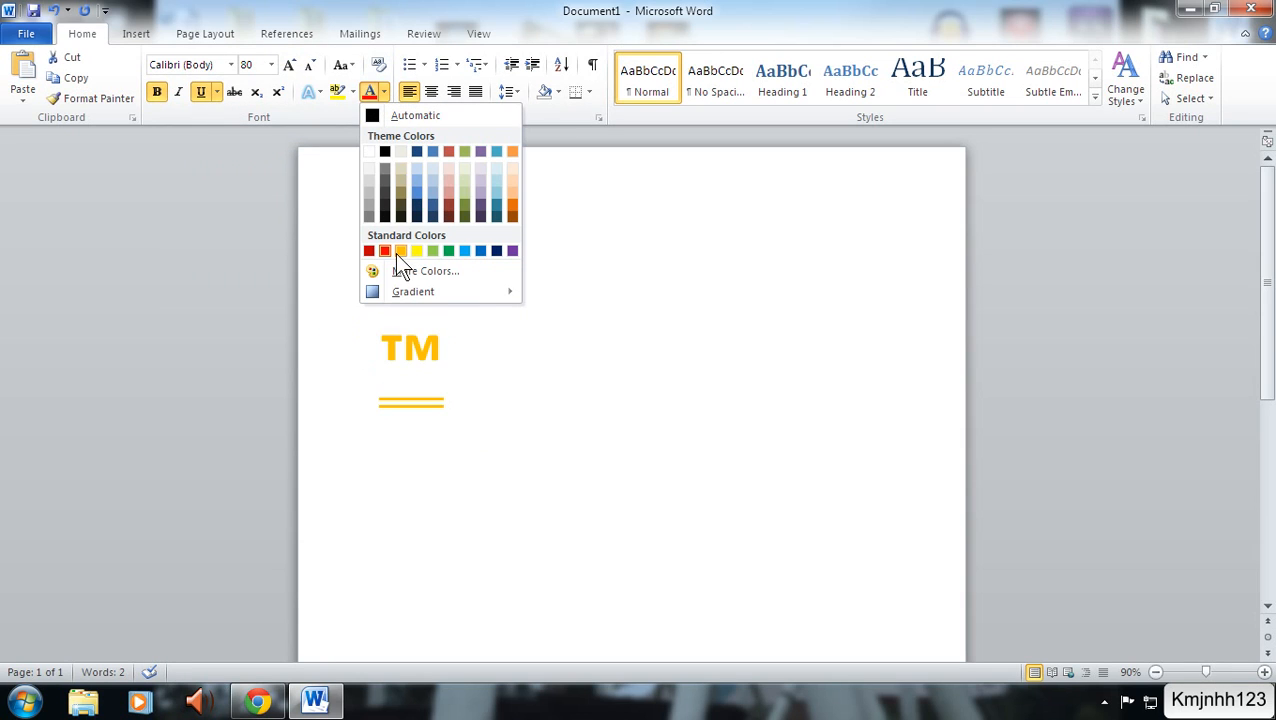
click(384, 250)
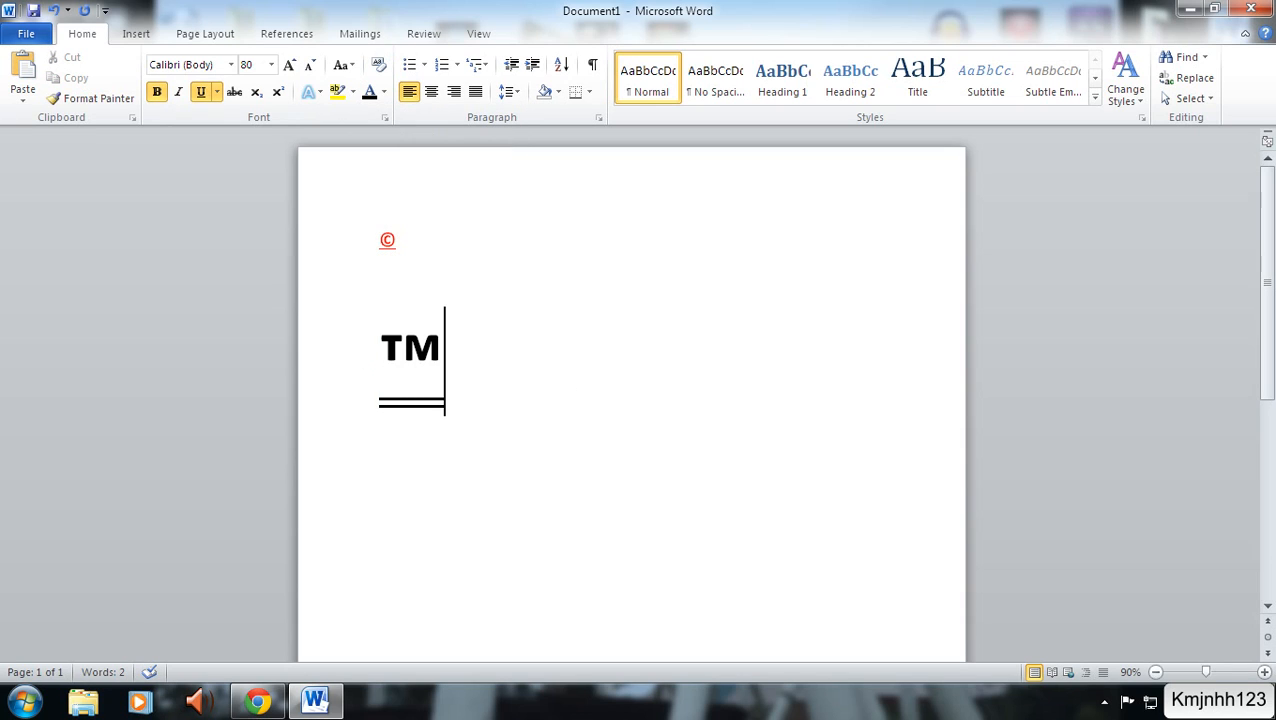
click(1104, 701)
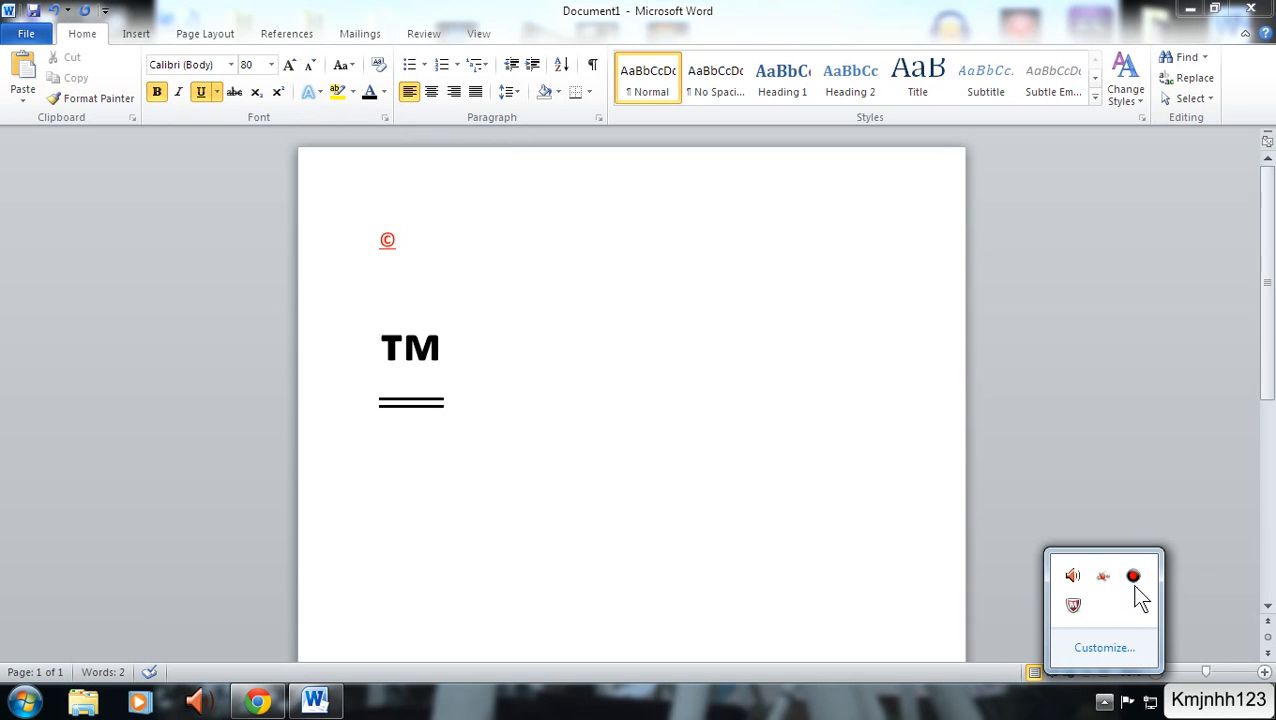